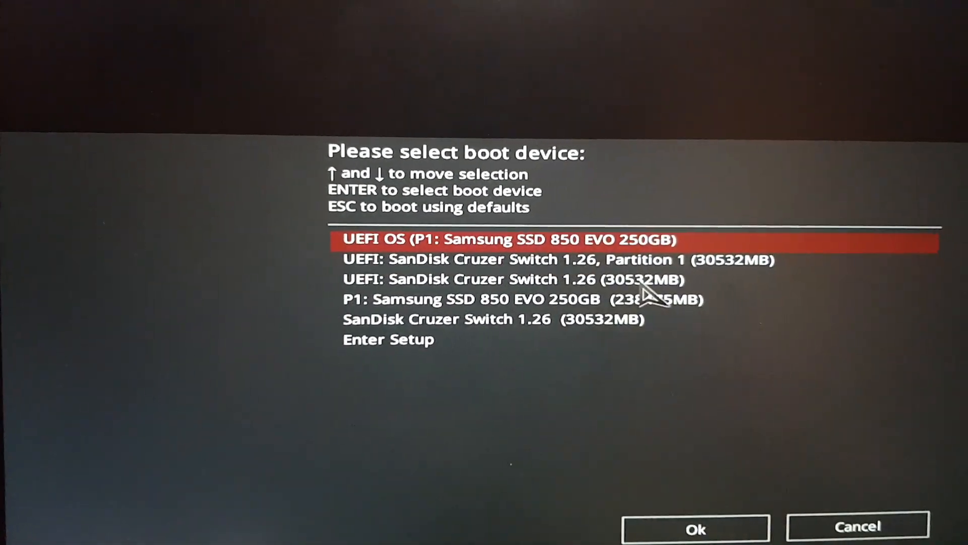
Step: Boot from 'UEFI: SanDisk Cruzer Switch 1.26, Partition 1' to reach the GRUB menu
key(Down)
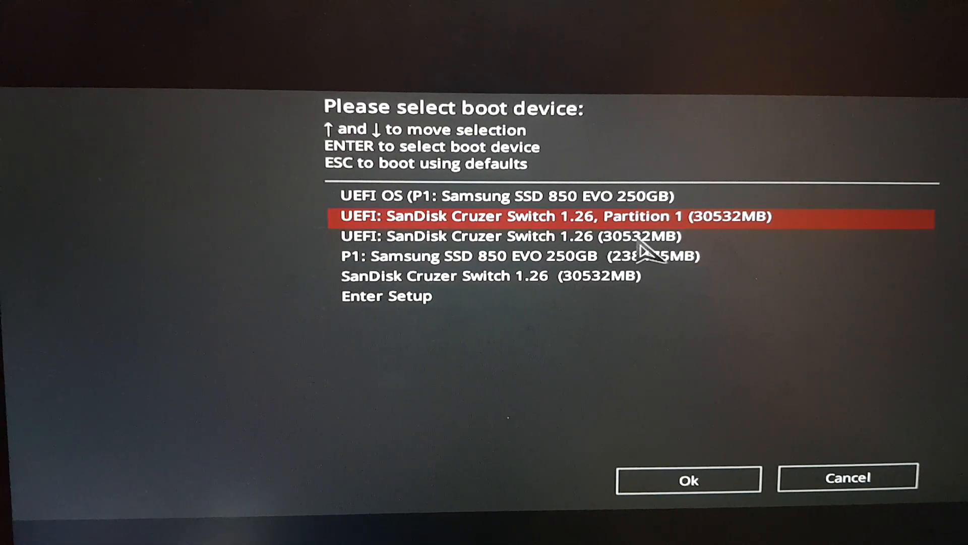
click(688, 479)
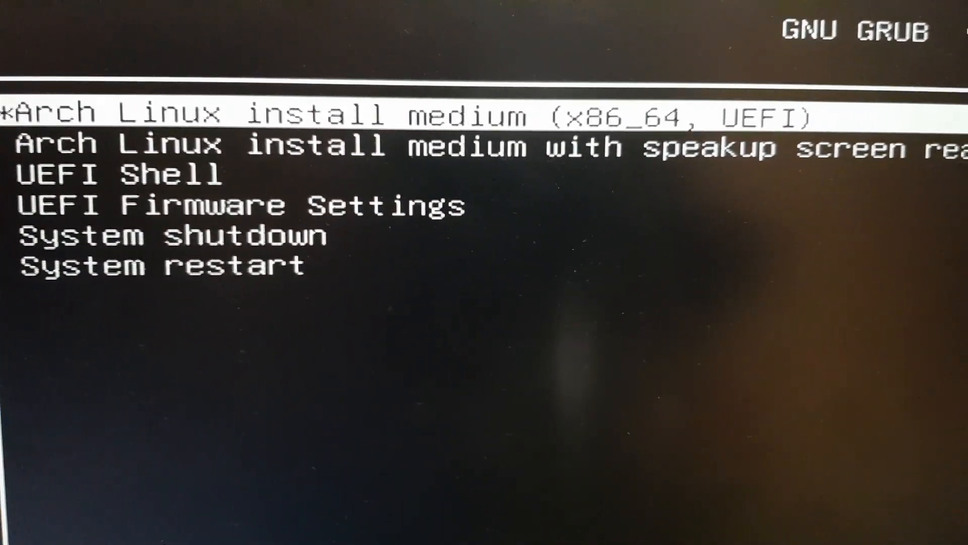
Step: Start 'Arch Linux install medium (x86_64, UEFI)' and reach the auto-logged-in root console
key(Down)
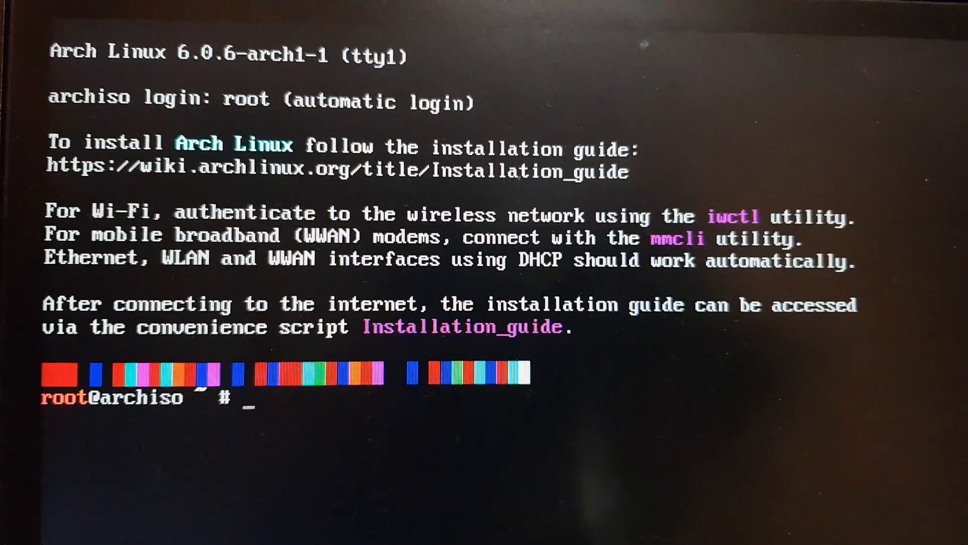
Step: List disks with lsblk, clear the screen and load the be-latin1 keymap
text(lsblk)
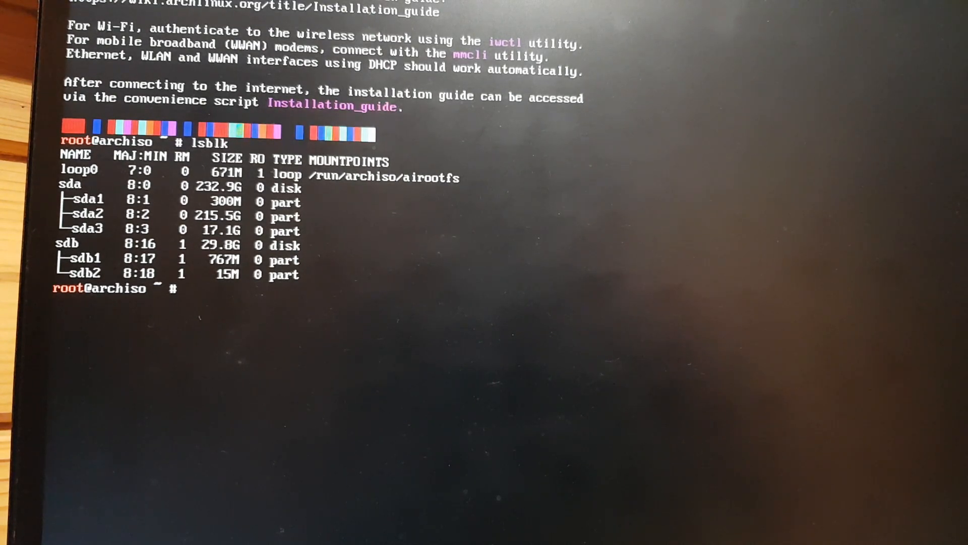
text(cleq)
text(loadkeys be-latin1)
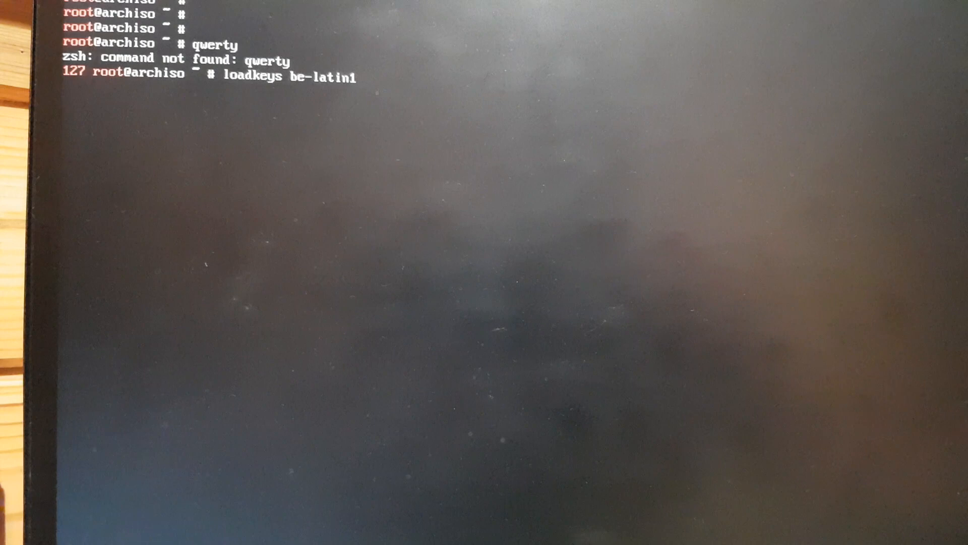
Step: Mount /dev/sda2 at /mnt and /dev/sda1 at /mnt/boot/efi
text(mount /dev/sda2 /mnt)
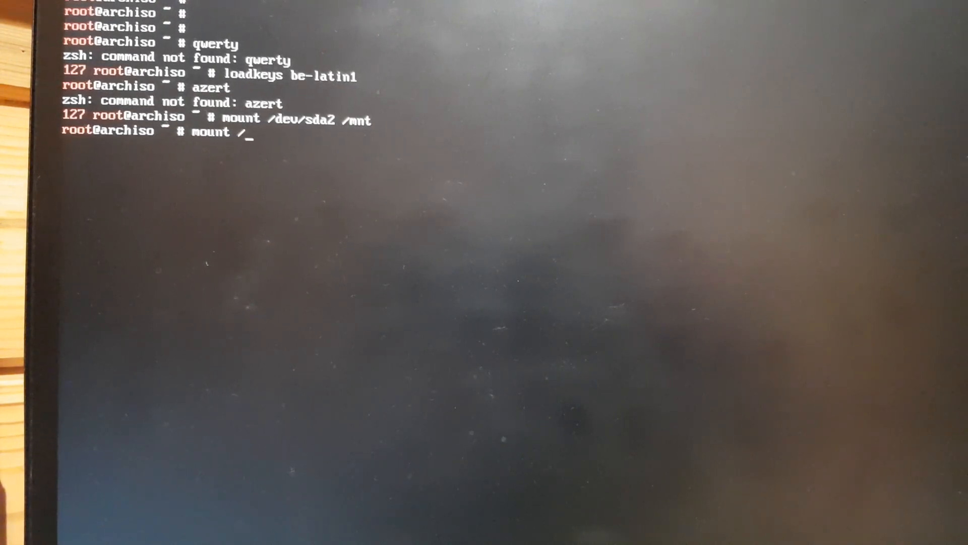
text(/dev/sda)
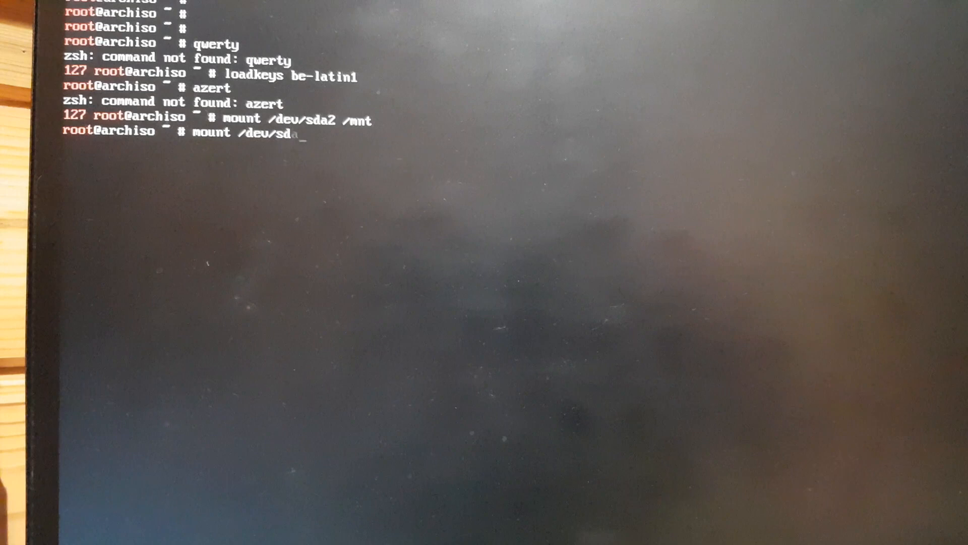
text(1)
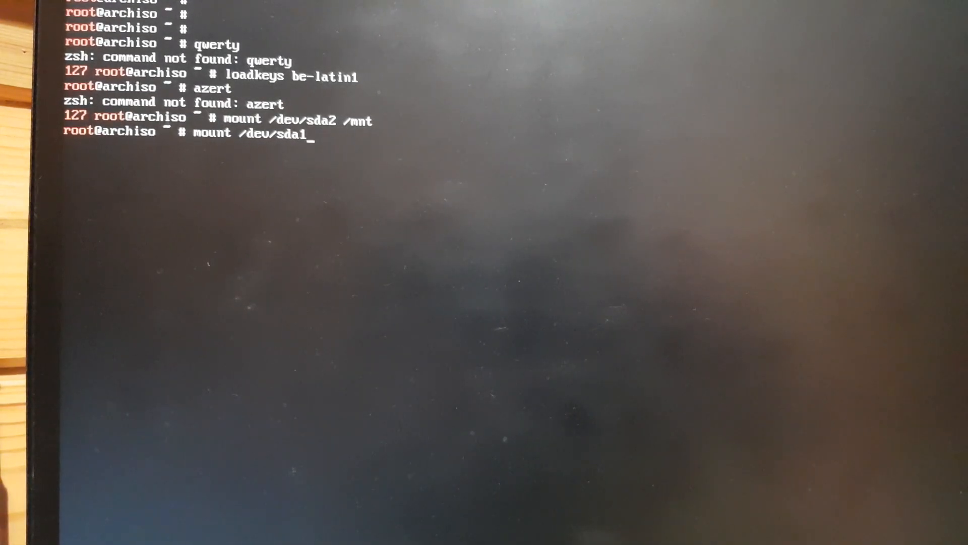
text(/mnt/boot/er)
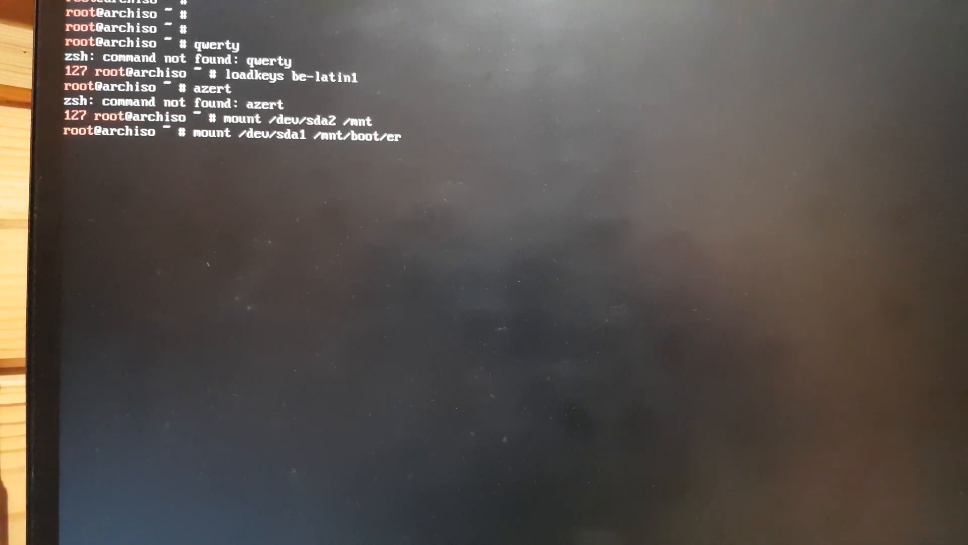
text(fi)
key(Enter)
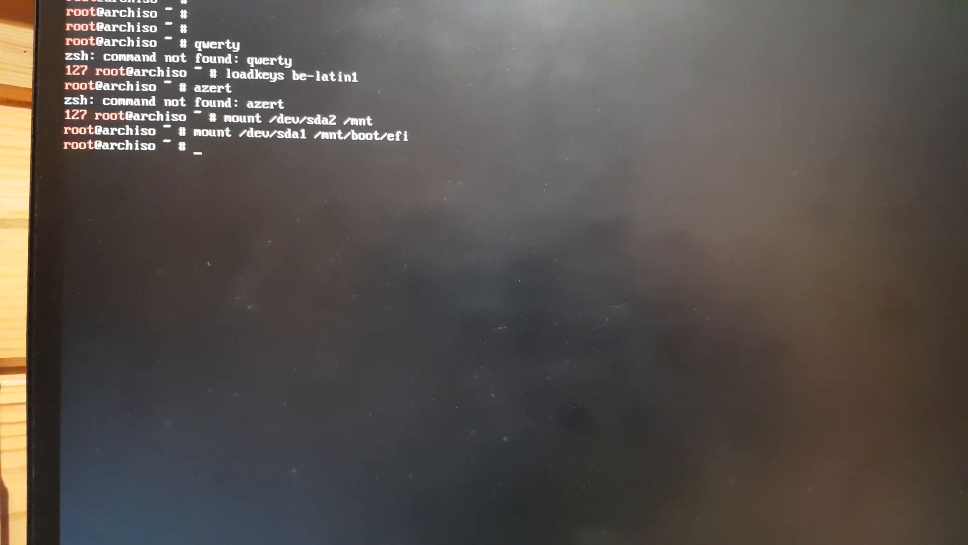
Step: Enter the installed ArcoLinux system with arch-chroot /mnt
text(arch-chroot)
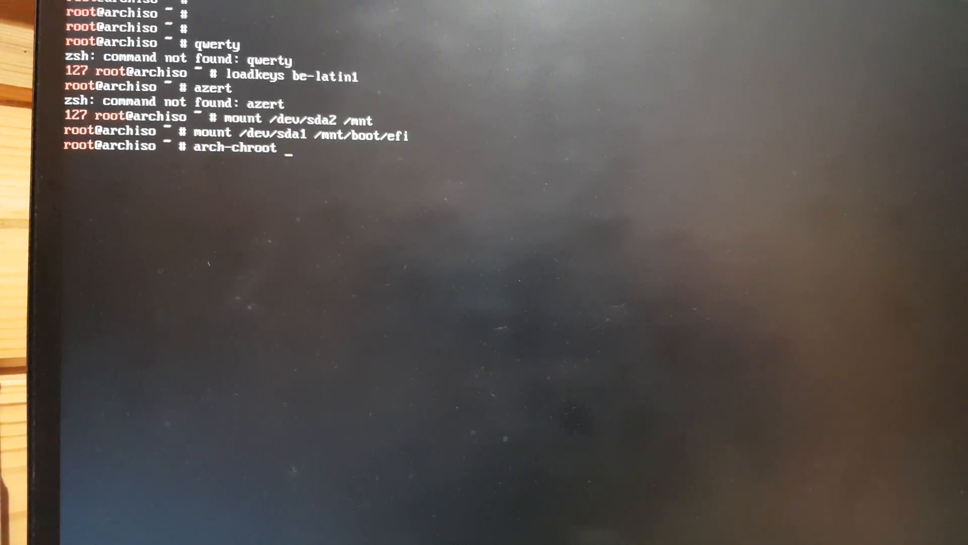
text(/mnt)
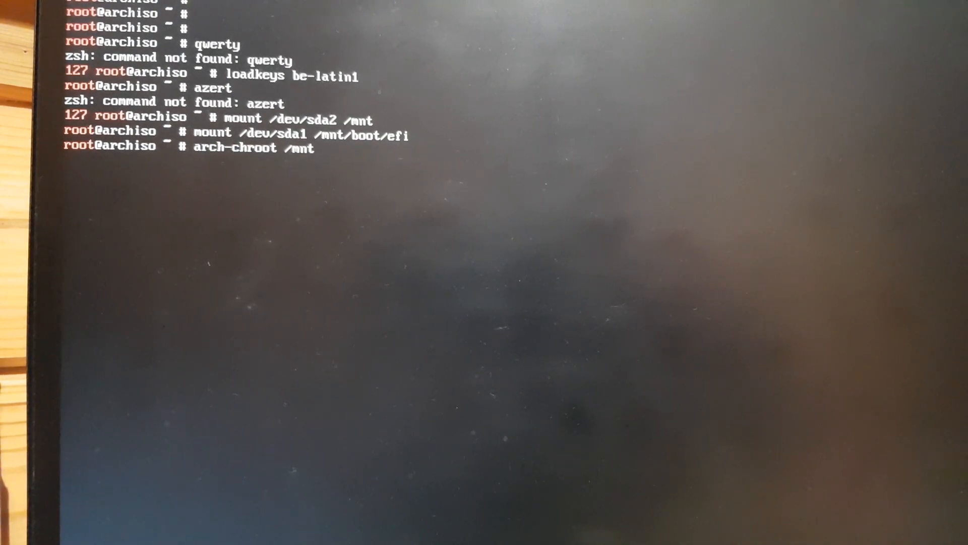
key(Return)
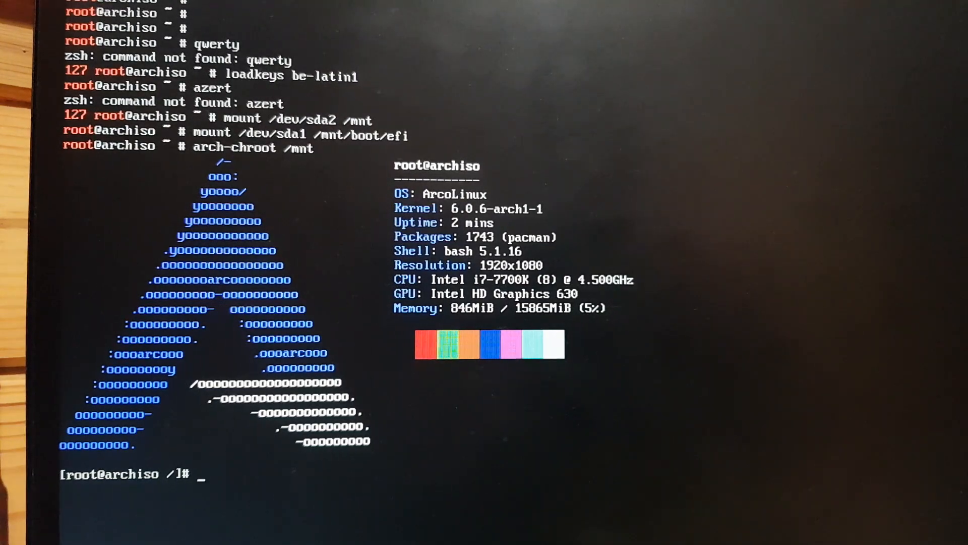
Step: Inspect / and /home in the chroot, then start the pacman upgrade with the update command
text(clear)
text(ls)
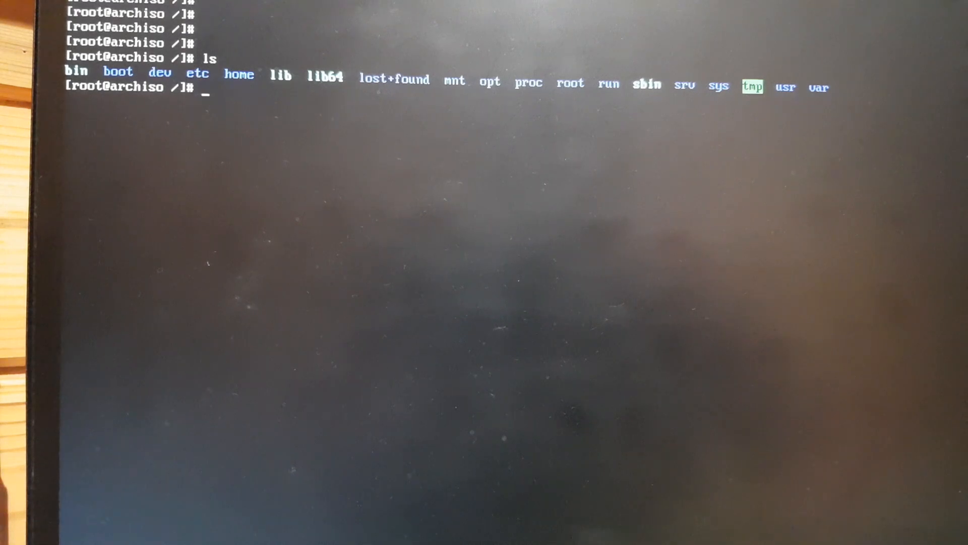
text(cd)
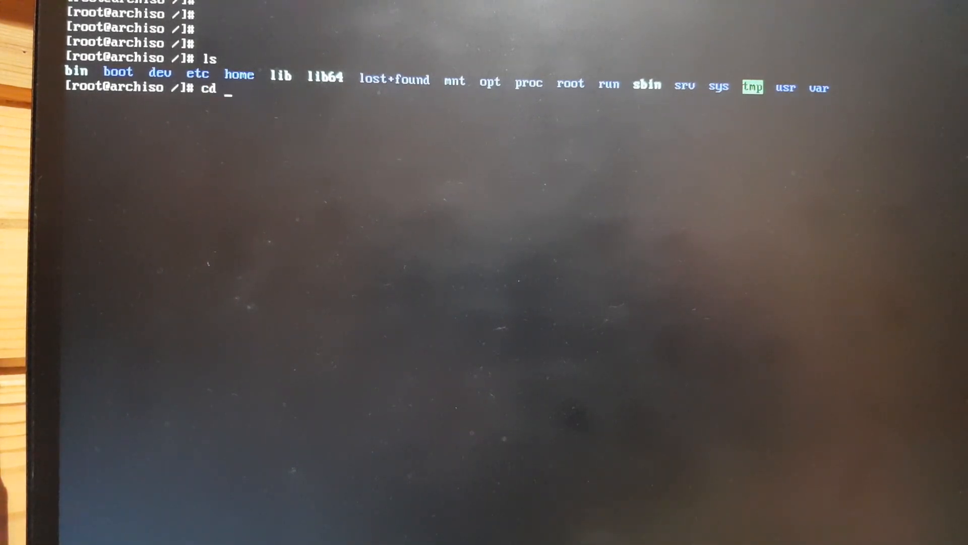
text(/home)
text(ls)
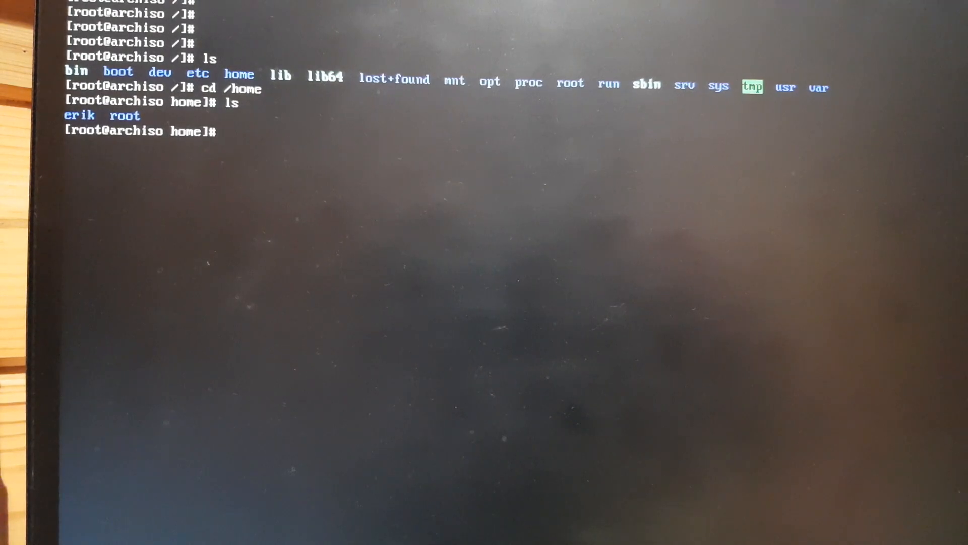
text(update)
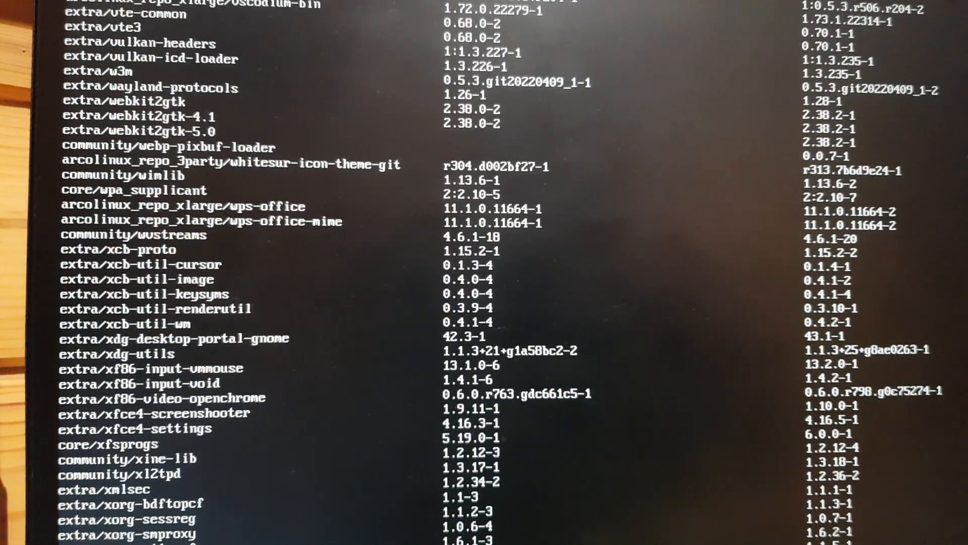
Step: Answer Y at 'Proceed with installation?' so the 605 packages begin downloading
scroll(down, 3)
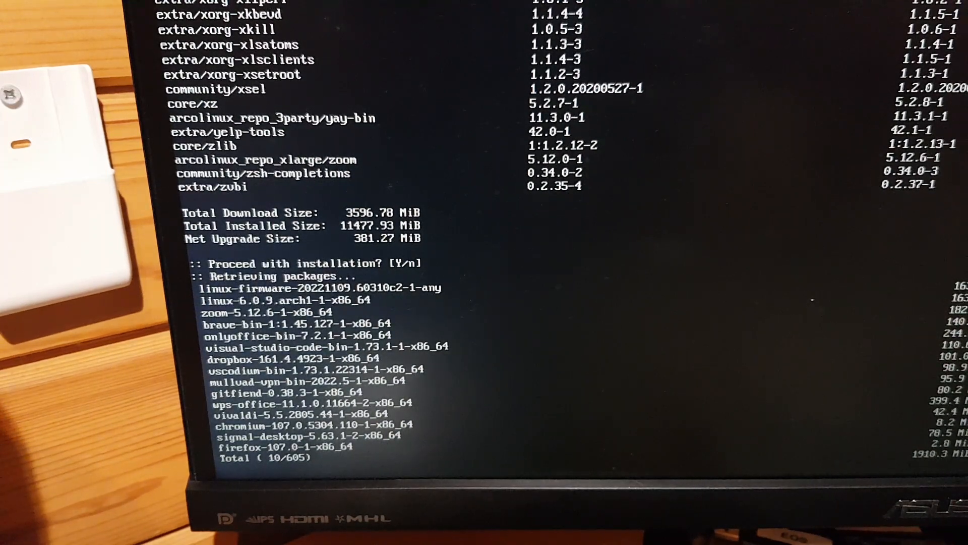
Step: Let all 605 packages download and pass keyring and integrity checks
scroll(down, 3)
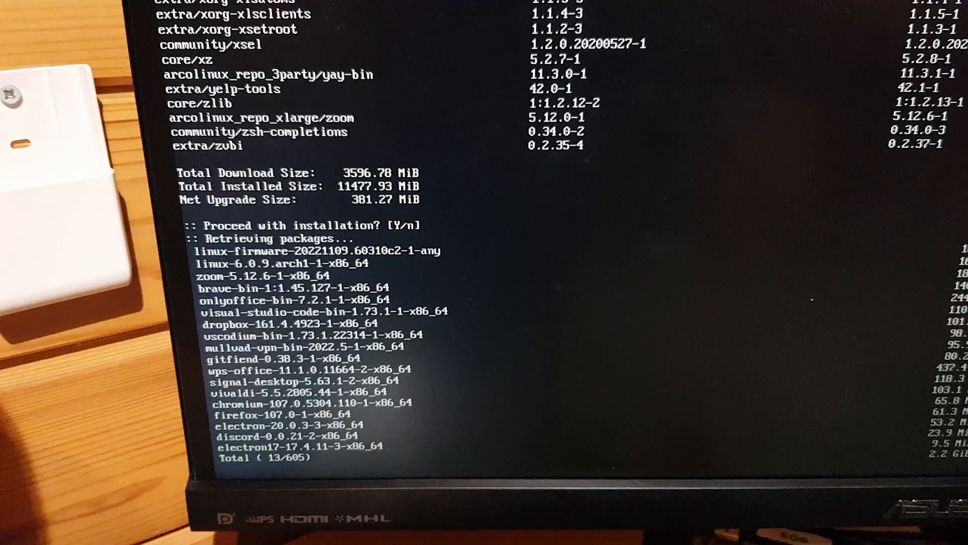
scroll(down, 3)
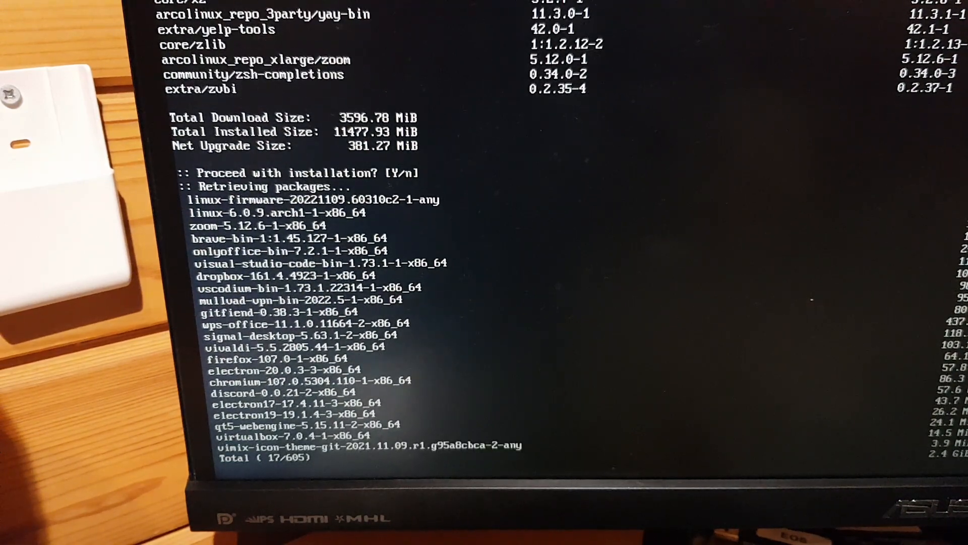
scroll(down, 3)
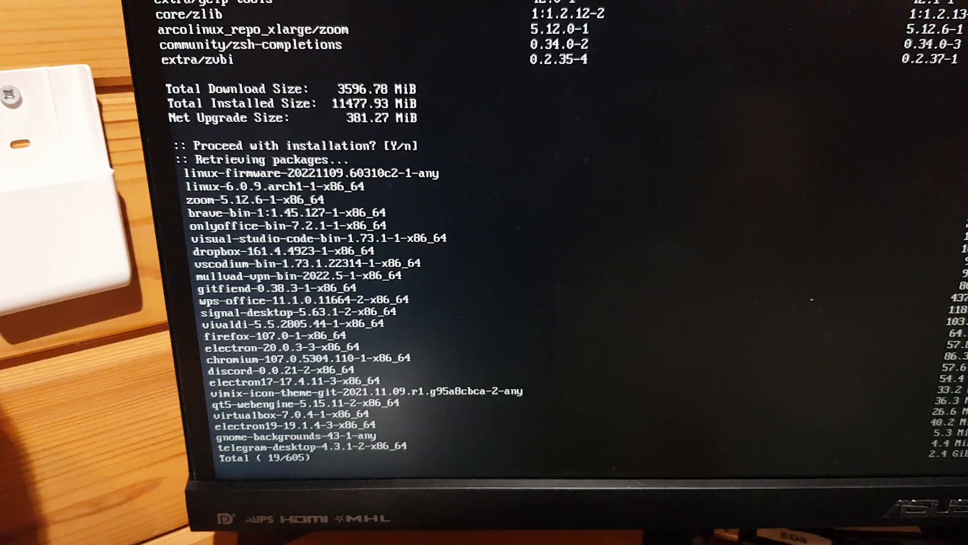
scroll(down, 3)
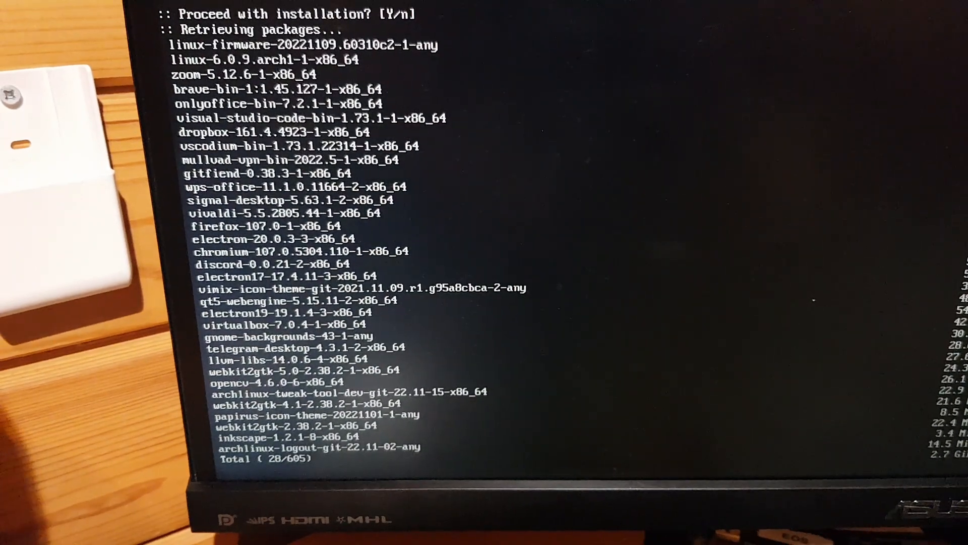
scroll(down, 3)
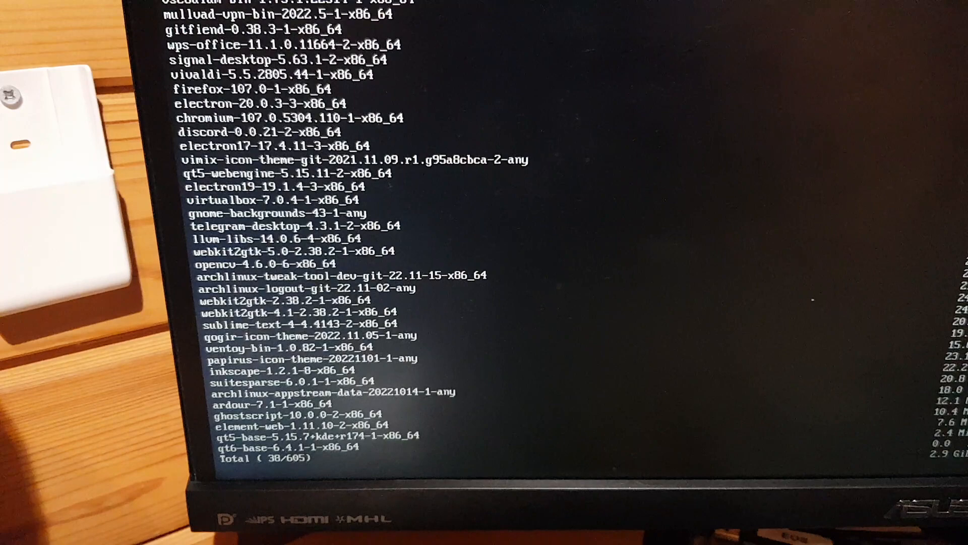
scroll(down, 3)
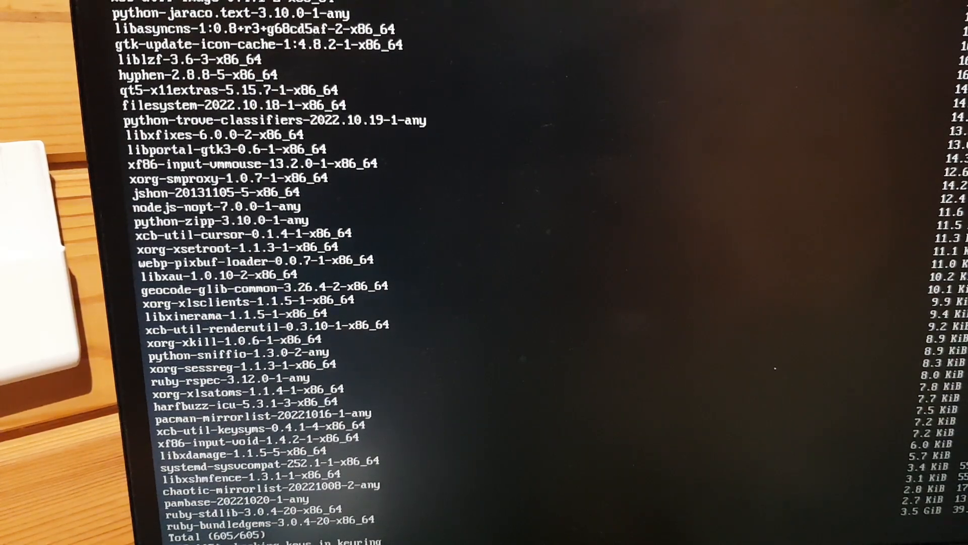
scroll(down, 3)
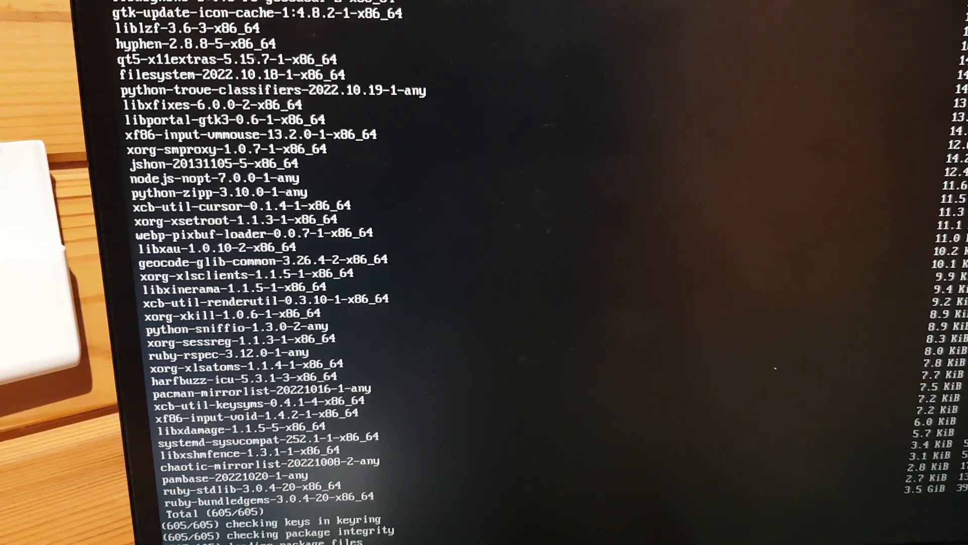
scroll(down, 3)
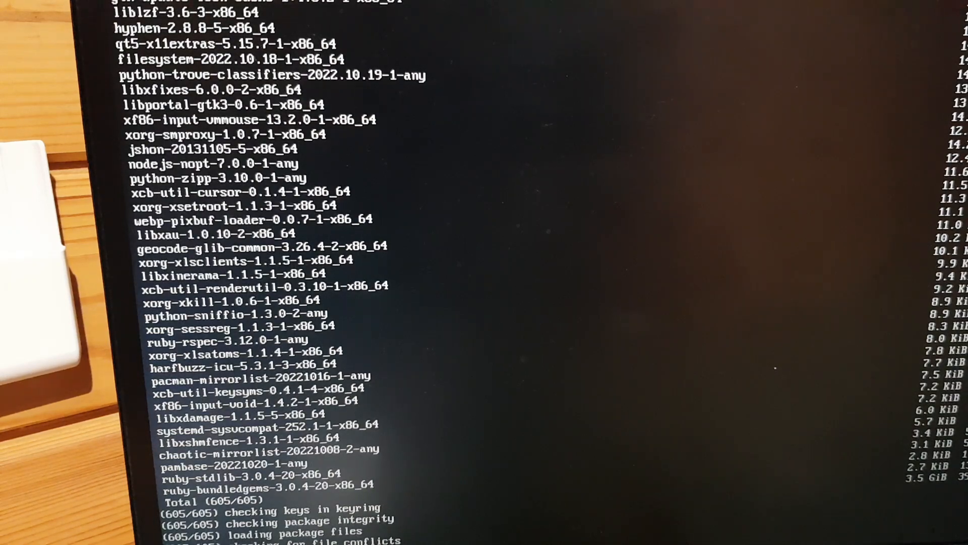
Step: Let pacman upgrade packages 1–605 and begin hooks rebuilding the initramfs images
scroll(down, 3)
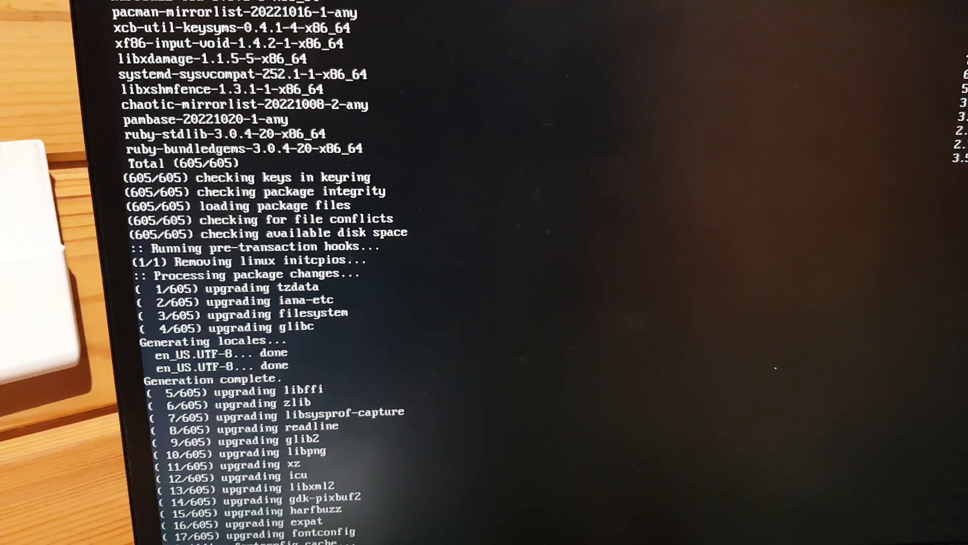
scroll(down, 3)
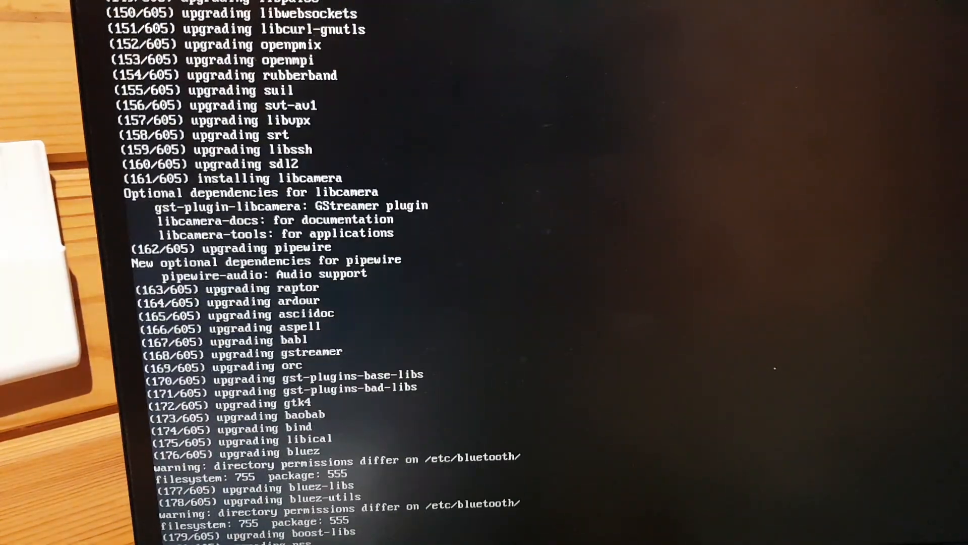
scroll(down, 3)
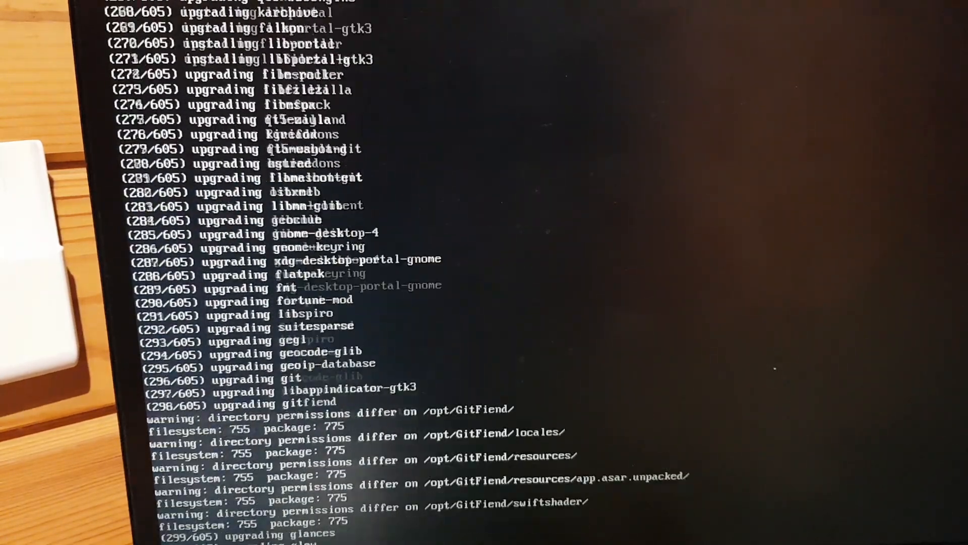
scroll(down, 3)
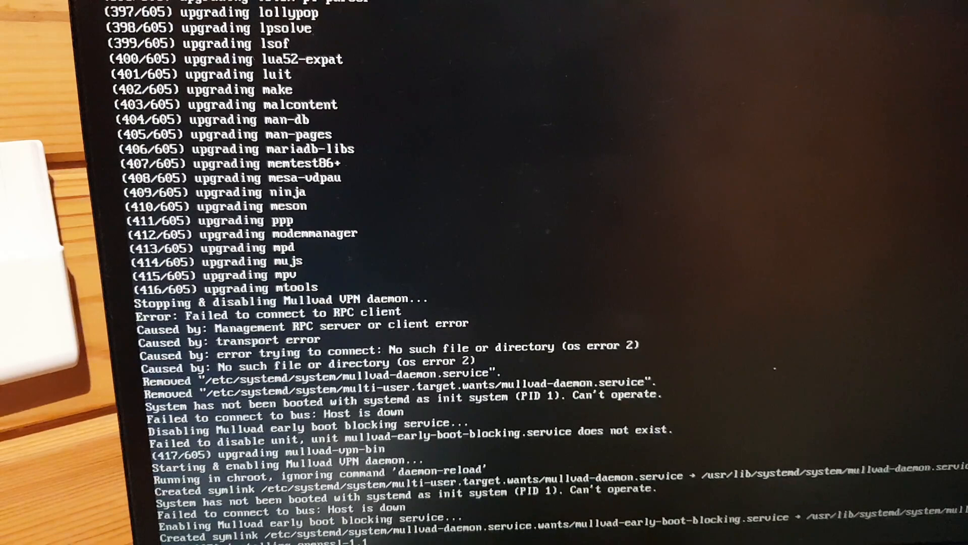
scroll(down, 3)
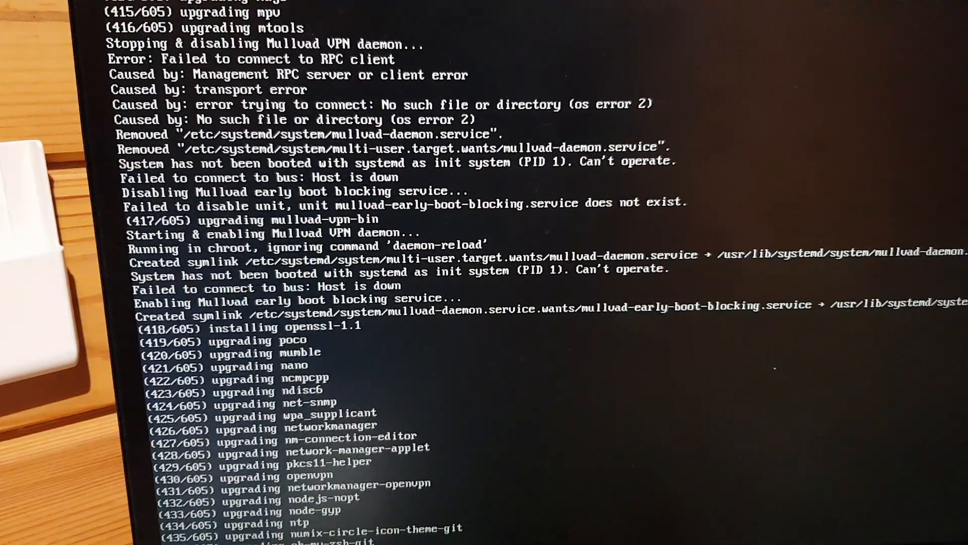
scroll(down, 3)
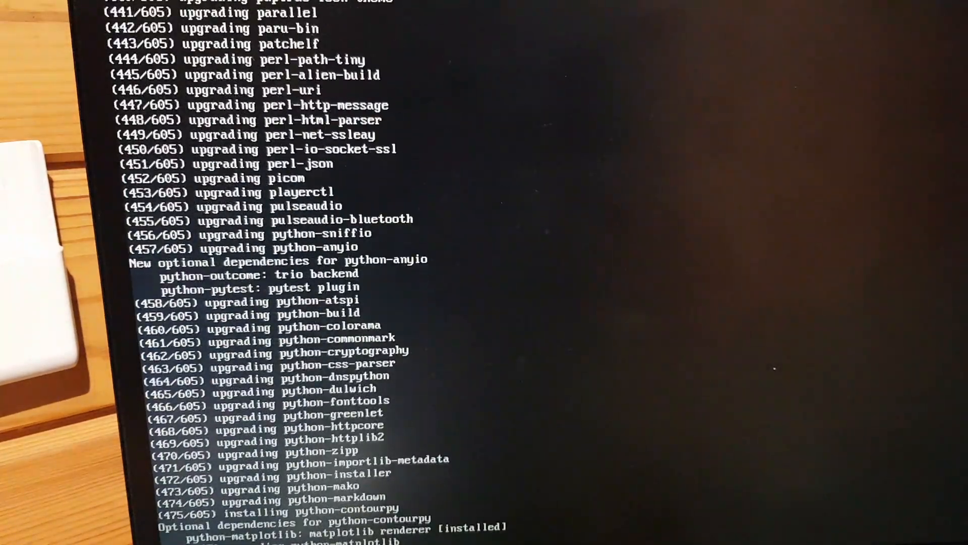
scroll(down, 3)
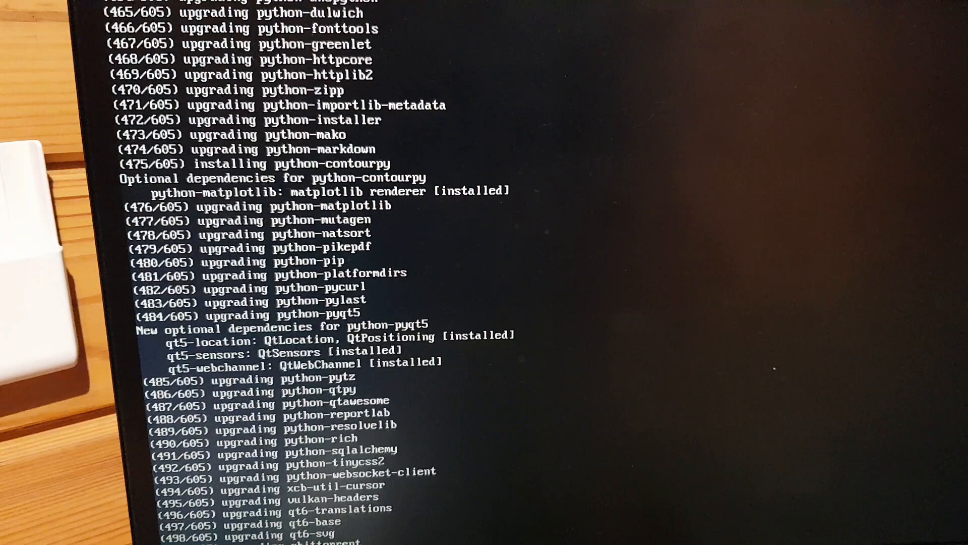
scroll(down, 3)
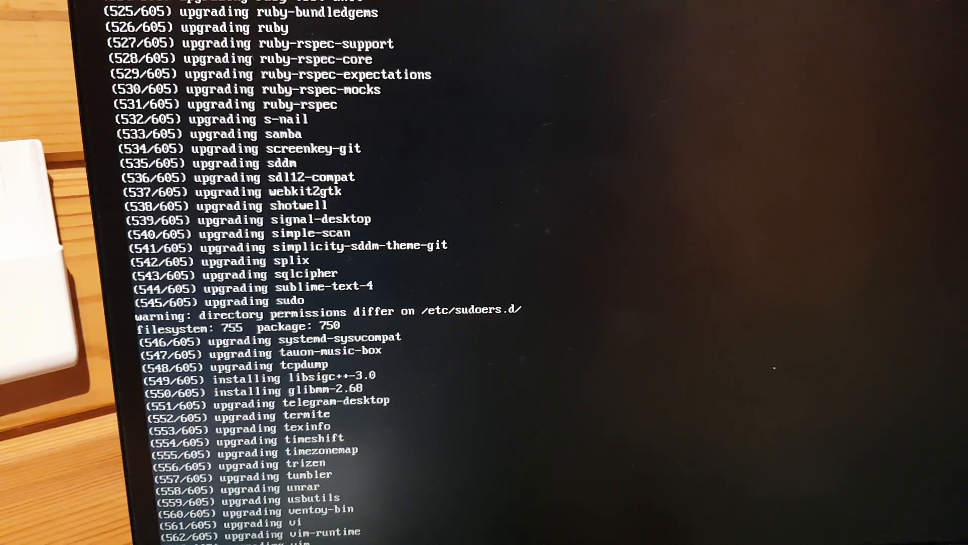
scroll(down, 3)
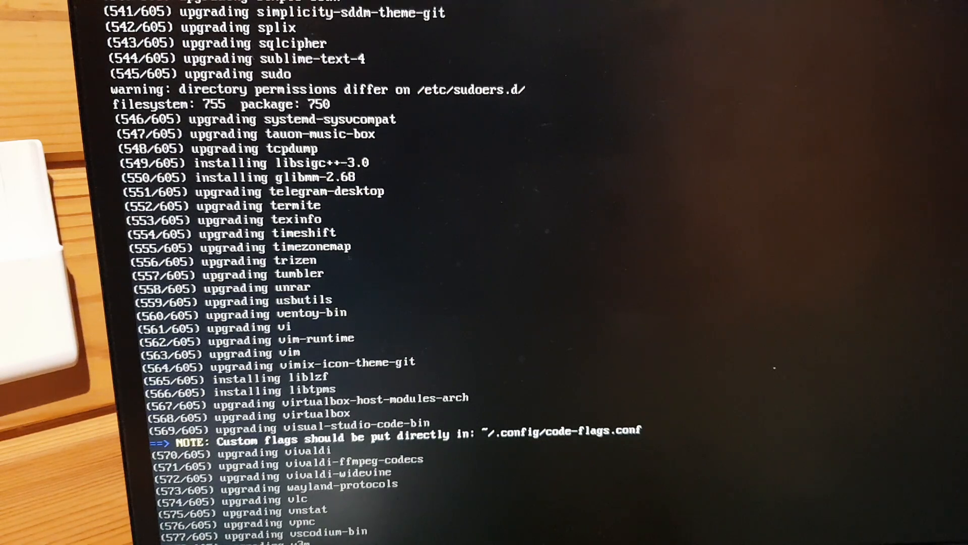
scroll(down, 3)
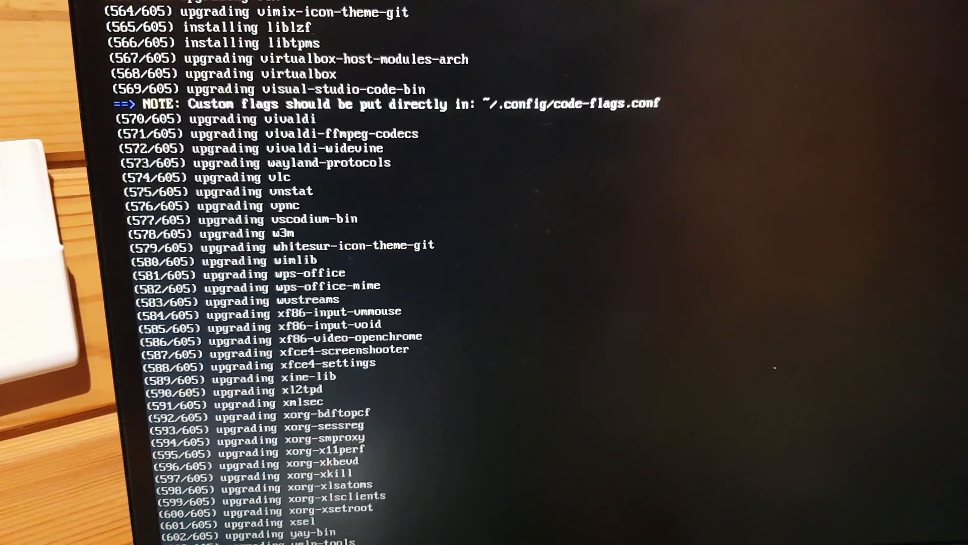
scroll(down, 3)
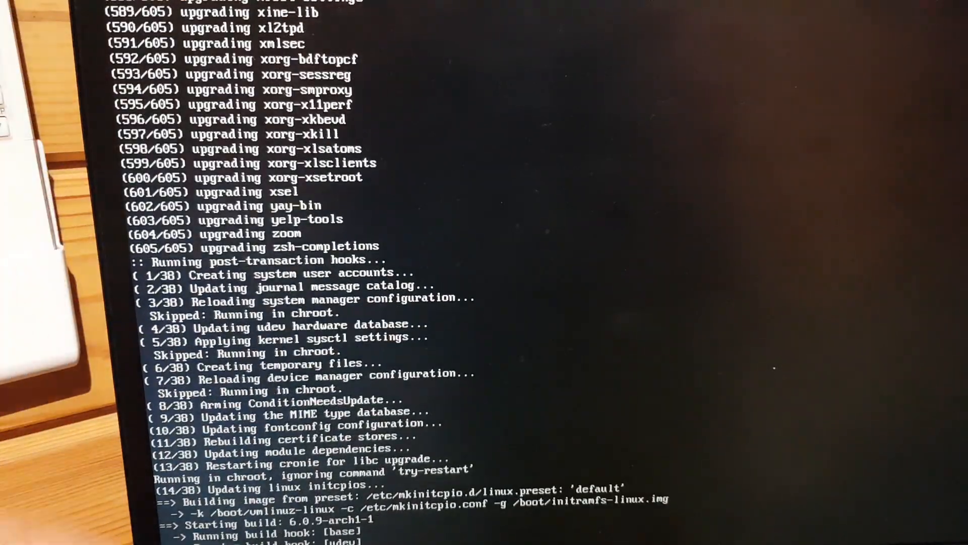
Step: Let the grub-install and grub-mkconfig hooks finish, then exit the chroot
scroll(down, 3)
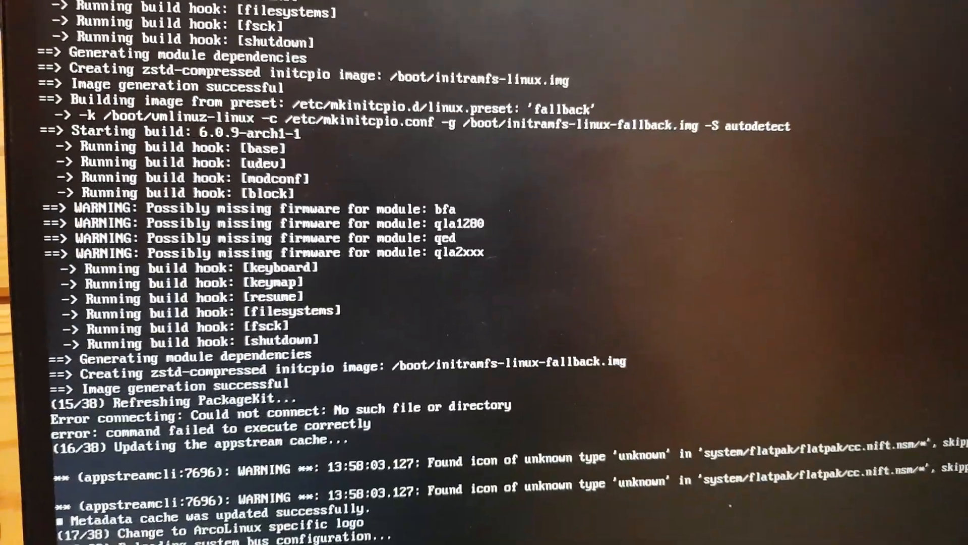
scroll(down, 3)
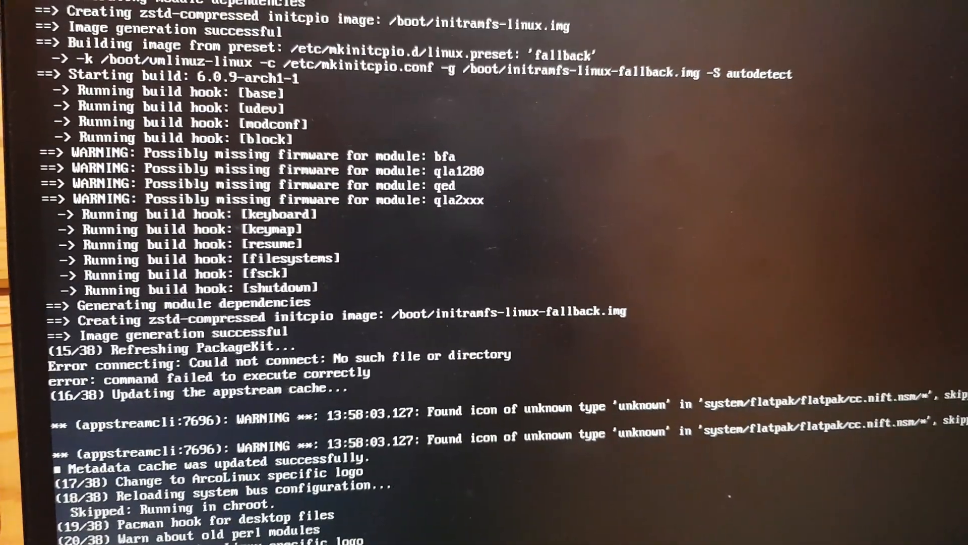
scroll(down, 3)
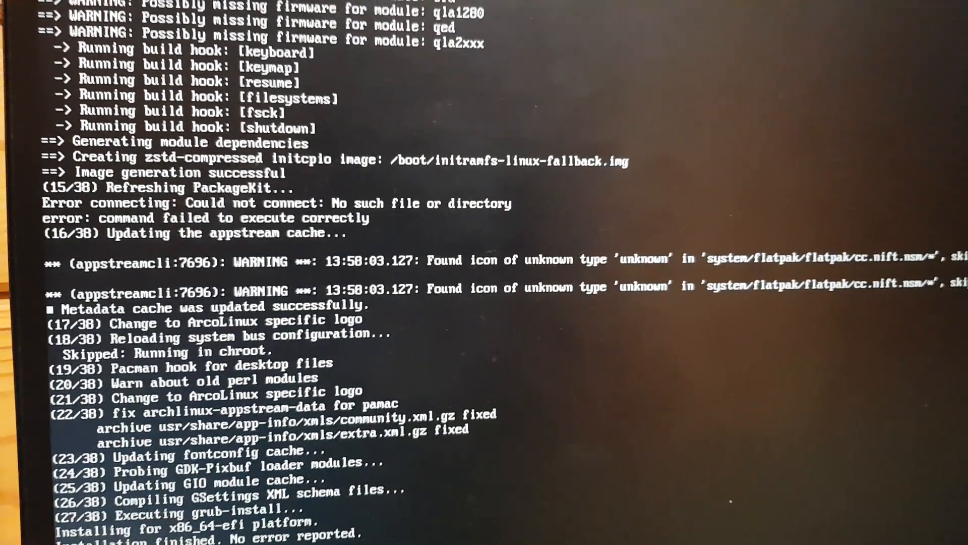
scroll(down, 3)
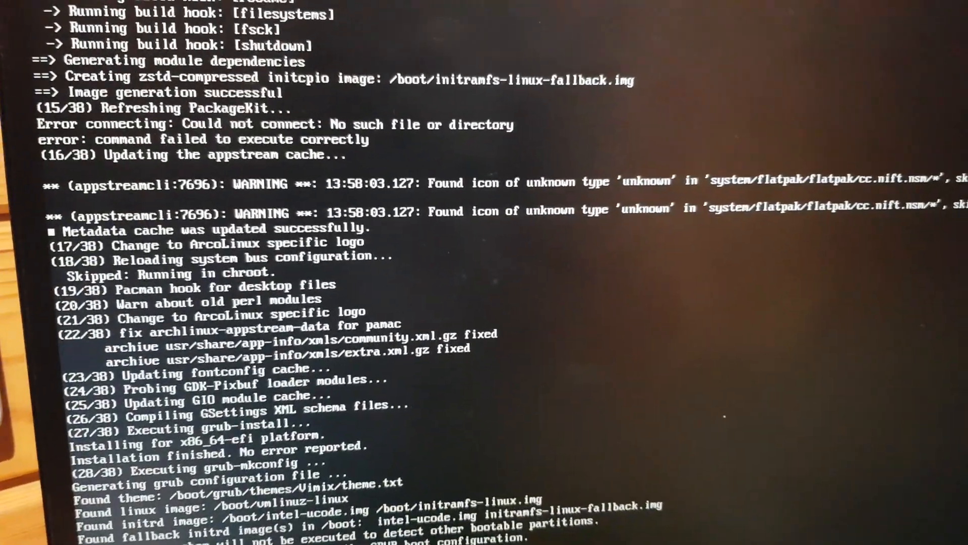
scroll(down, 3)
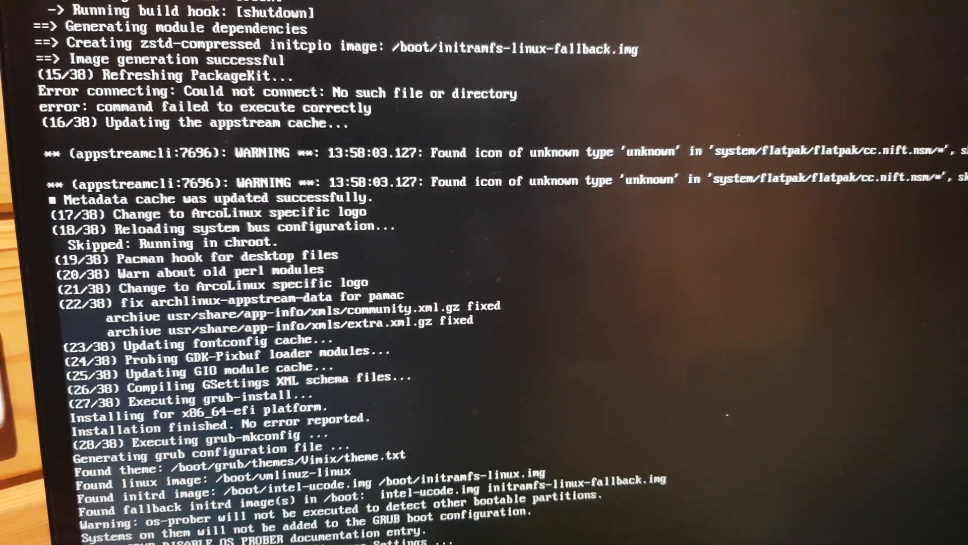
scroll(down, 3)
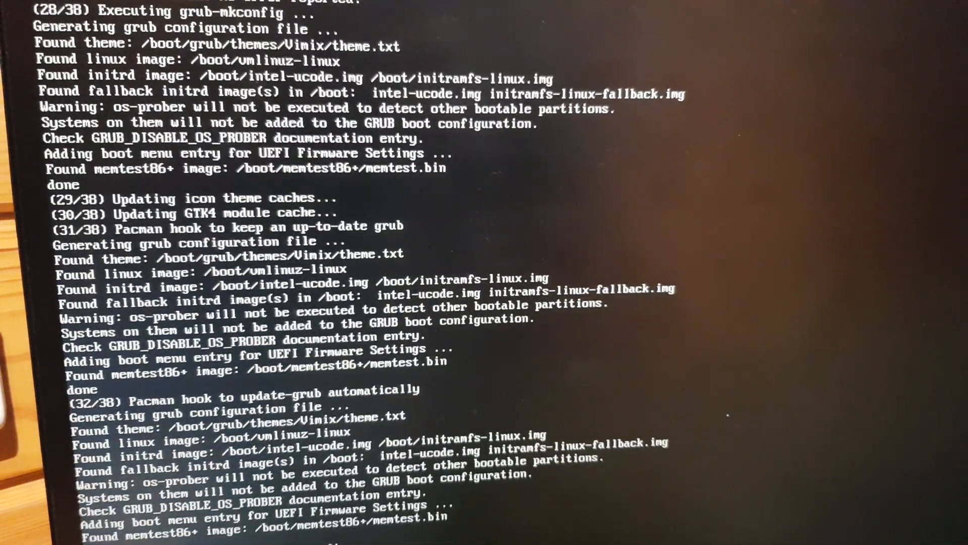
scroll(down, 3)
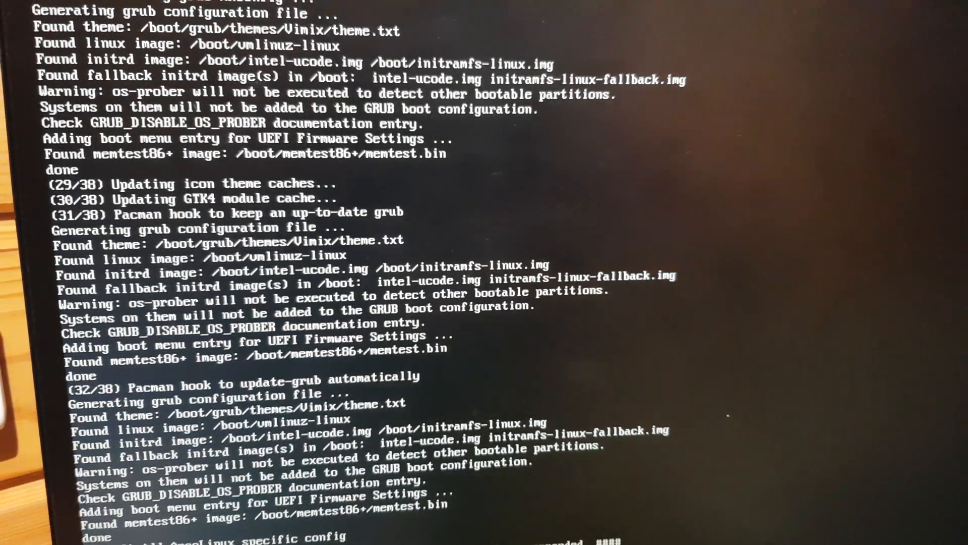
scroll(down, 3)
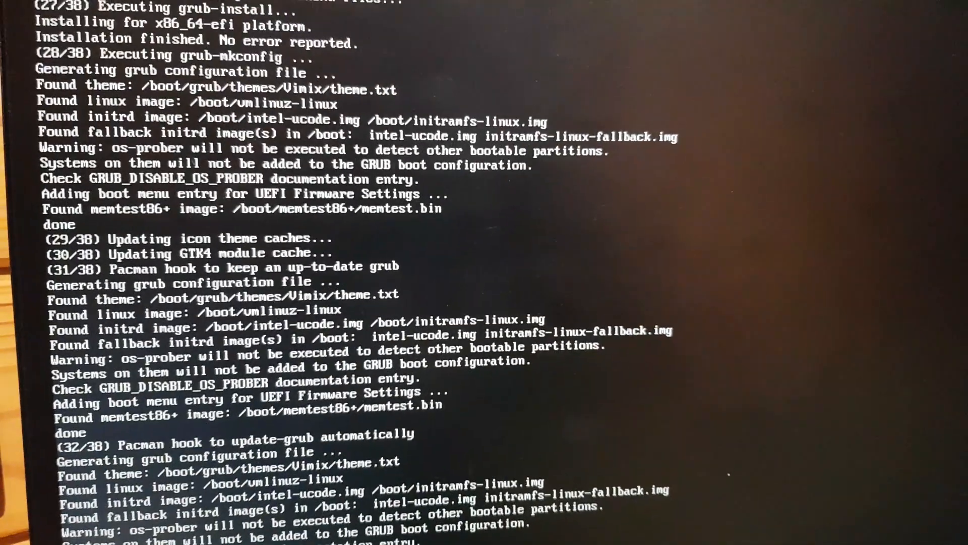
scroll(down, 3)
text(exit)
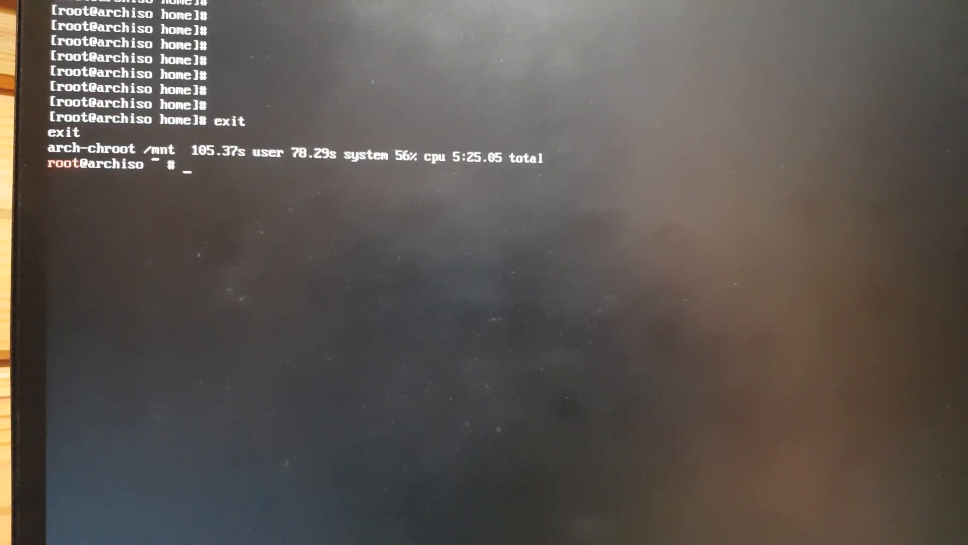
Step: Reboot with sudo reboot into the repaired ArcoLinux boot menu
text(sudo r)
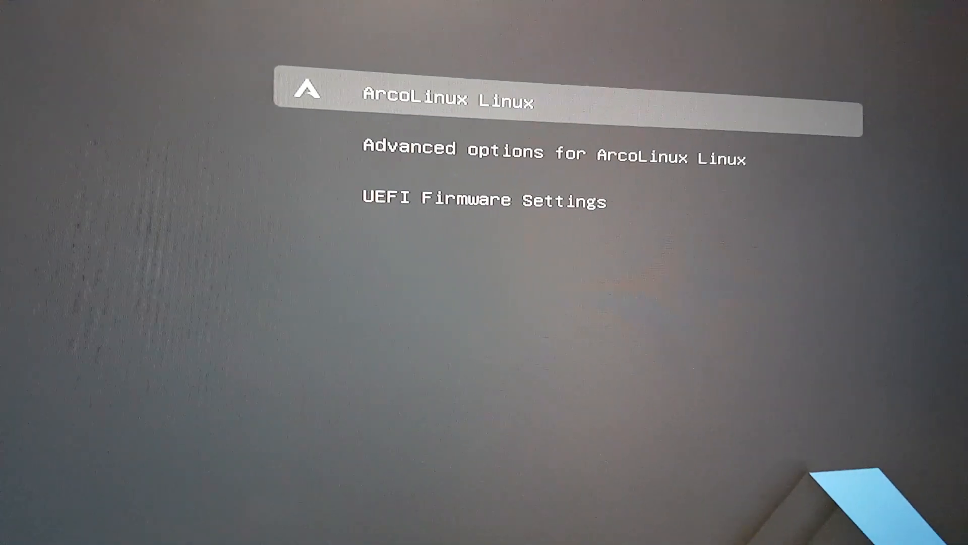
Step: Boot the ArcoLinux Linux GRUB entry into the Xfce desktop with a terminal
key(Enter)
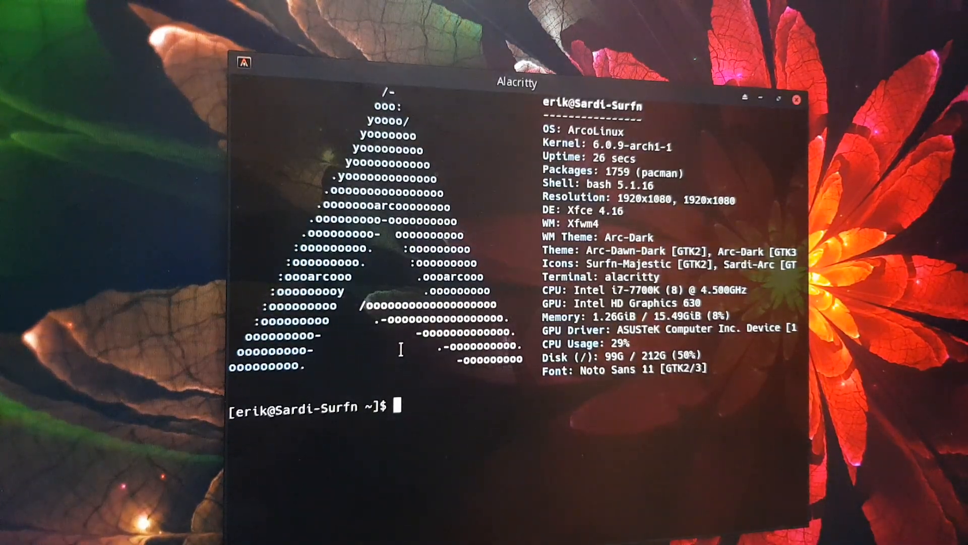
Step: Abandon an unfinished install command and run update, then update-grub to regenerate the config
text(inst)
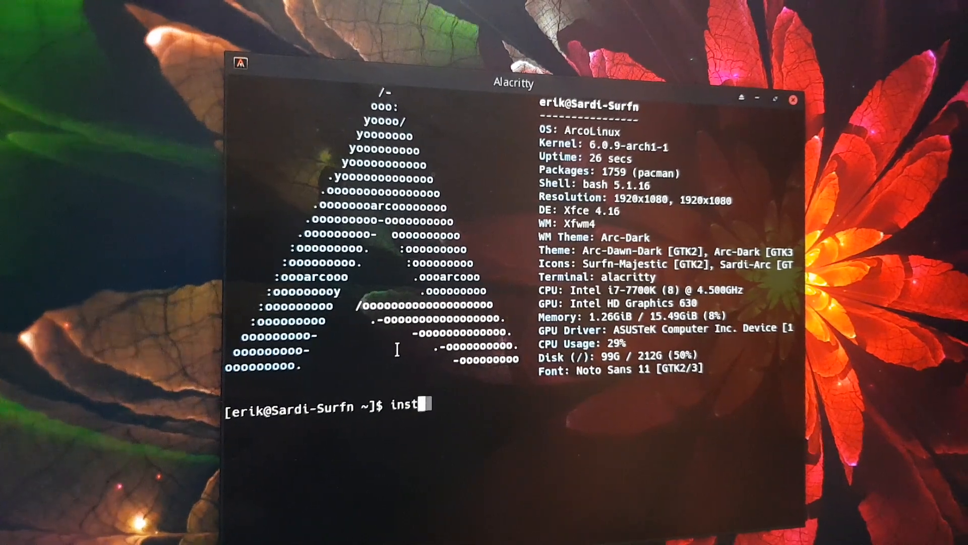
text(all-ef²)
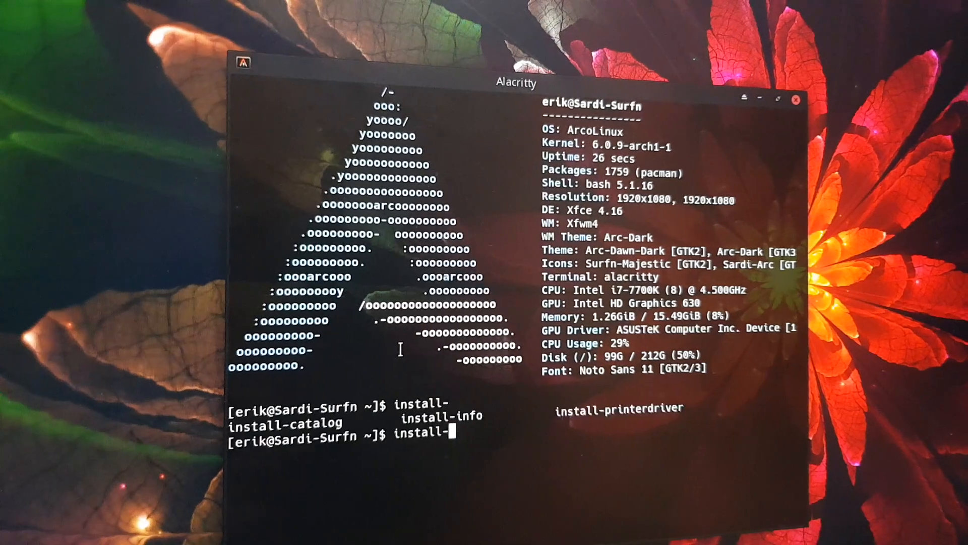
key(BackSpace)
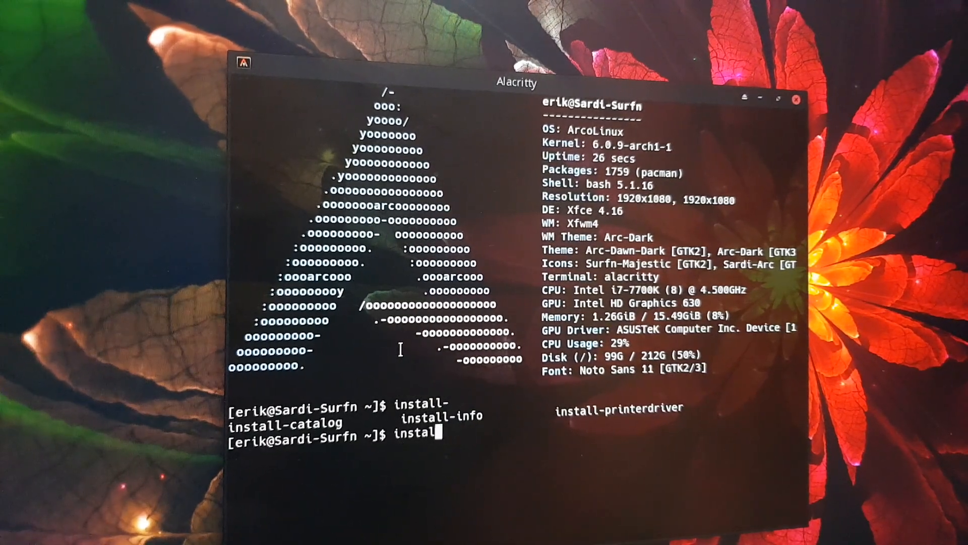
text(update)
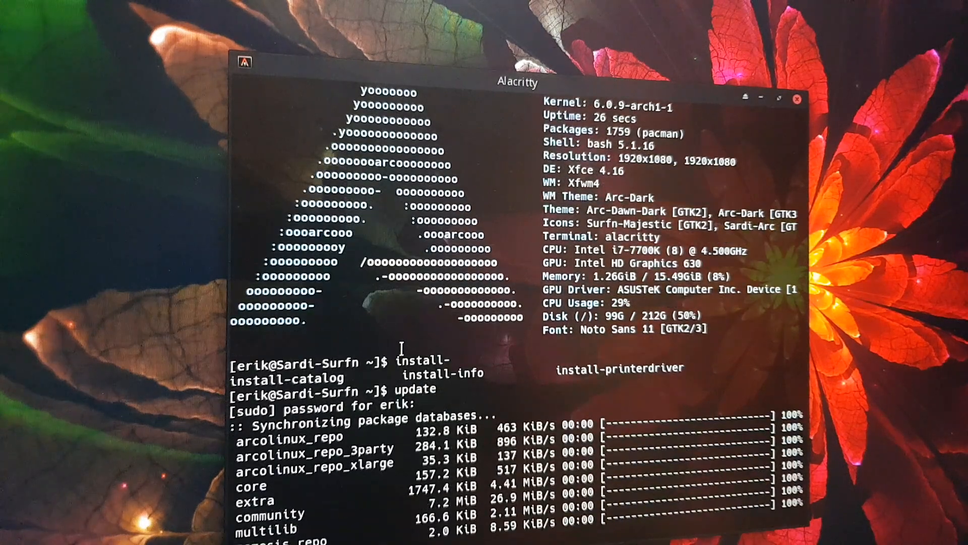
scroll(down, 3)
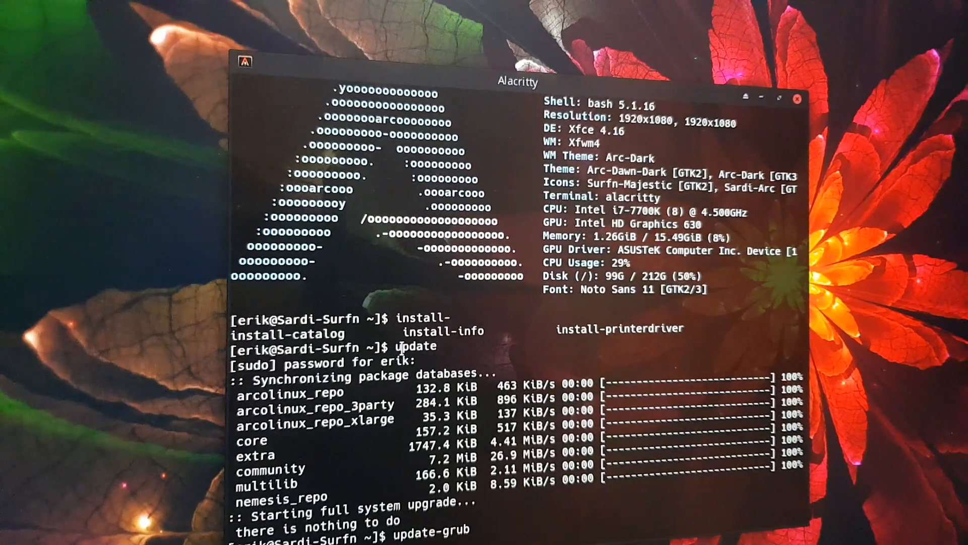
scroll(down, 3)
text(install)
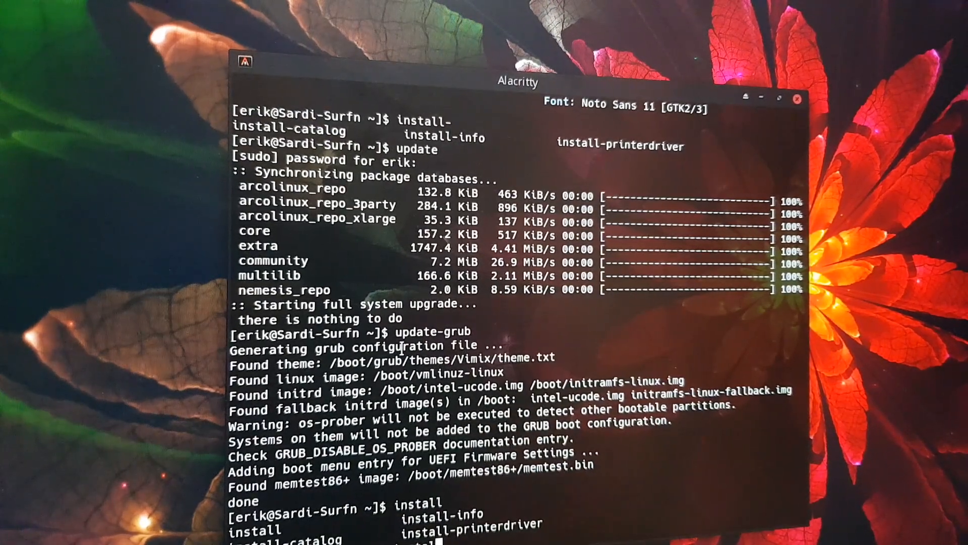
Step: Run skel and answer y to copy /etc/skel into home, backing up the old .config
text(skel)
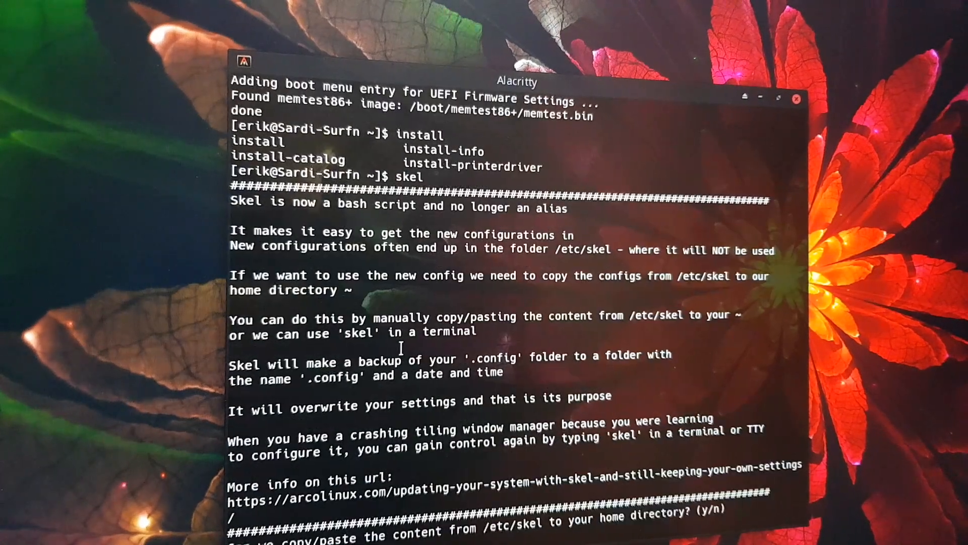
text(y)
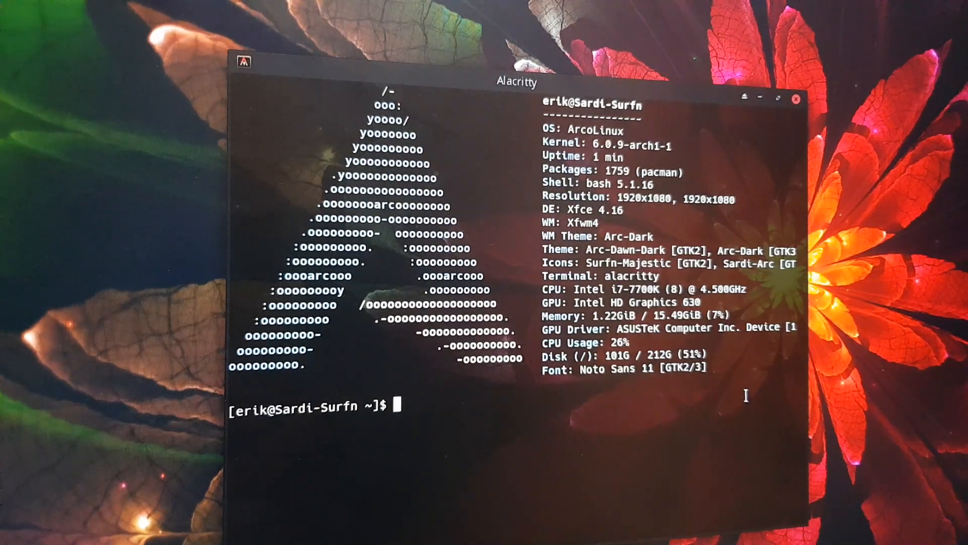
Step: Run install-grub-efi via Tab completion for x86_64-efi, finishing with no errors reported
text(installl)
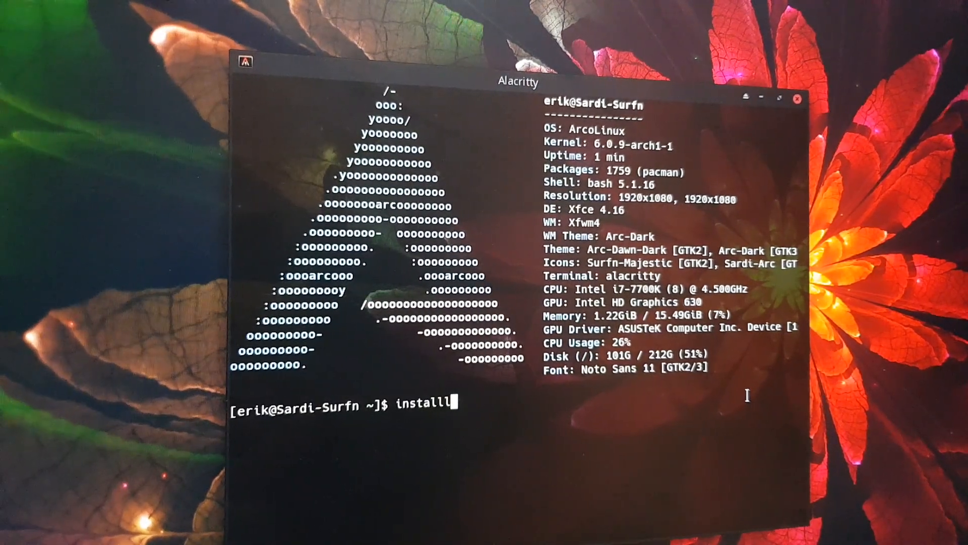
key(Tab)
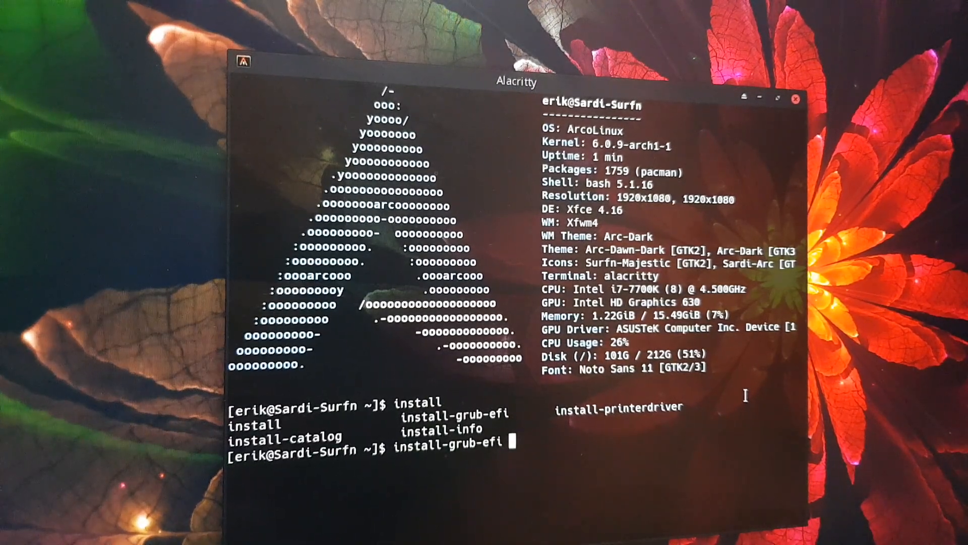
key(Return)
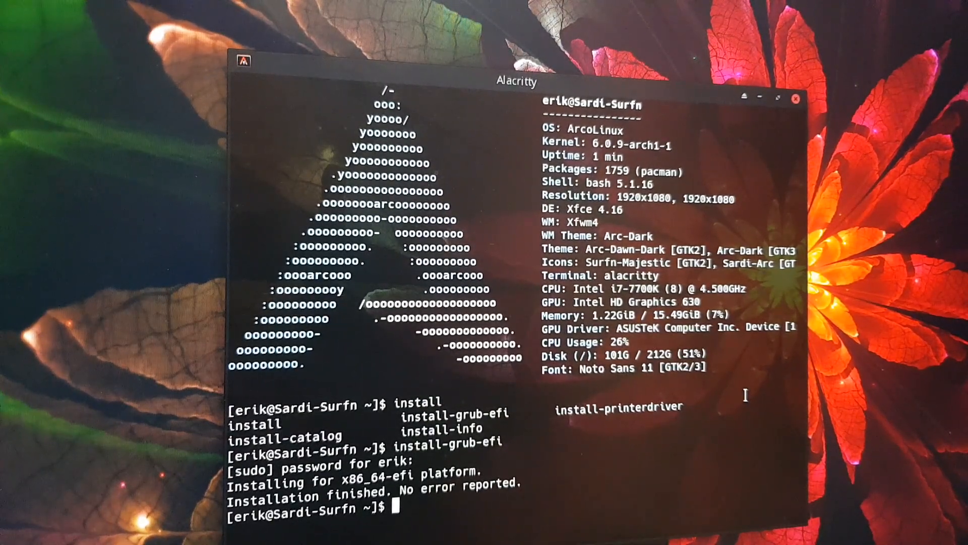
text(update)
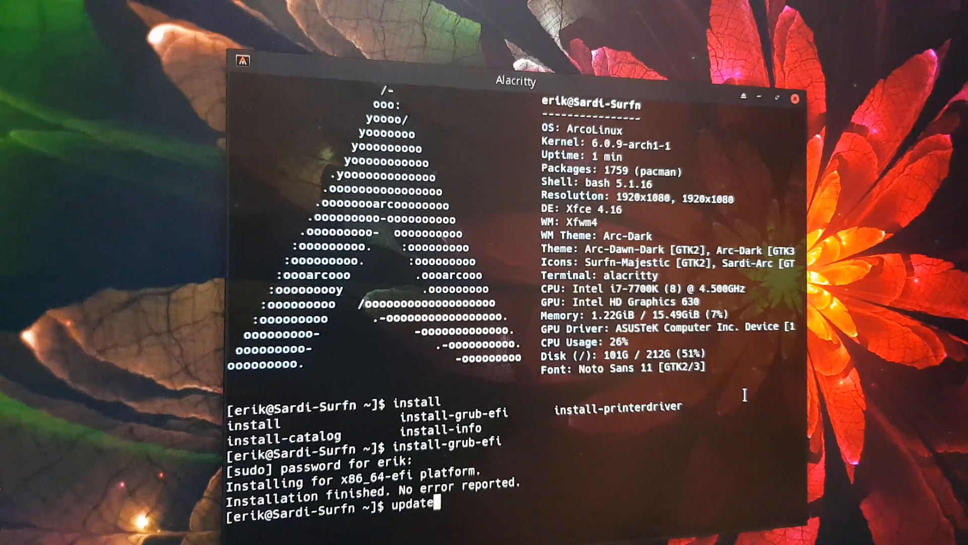